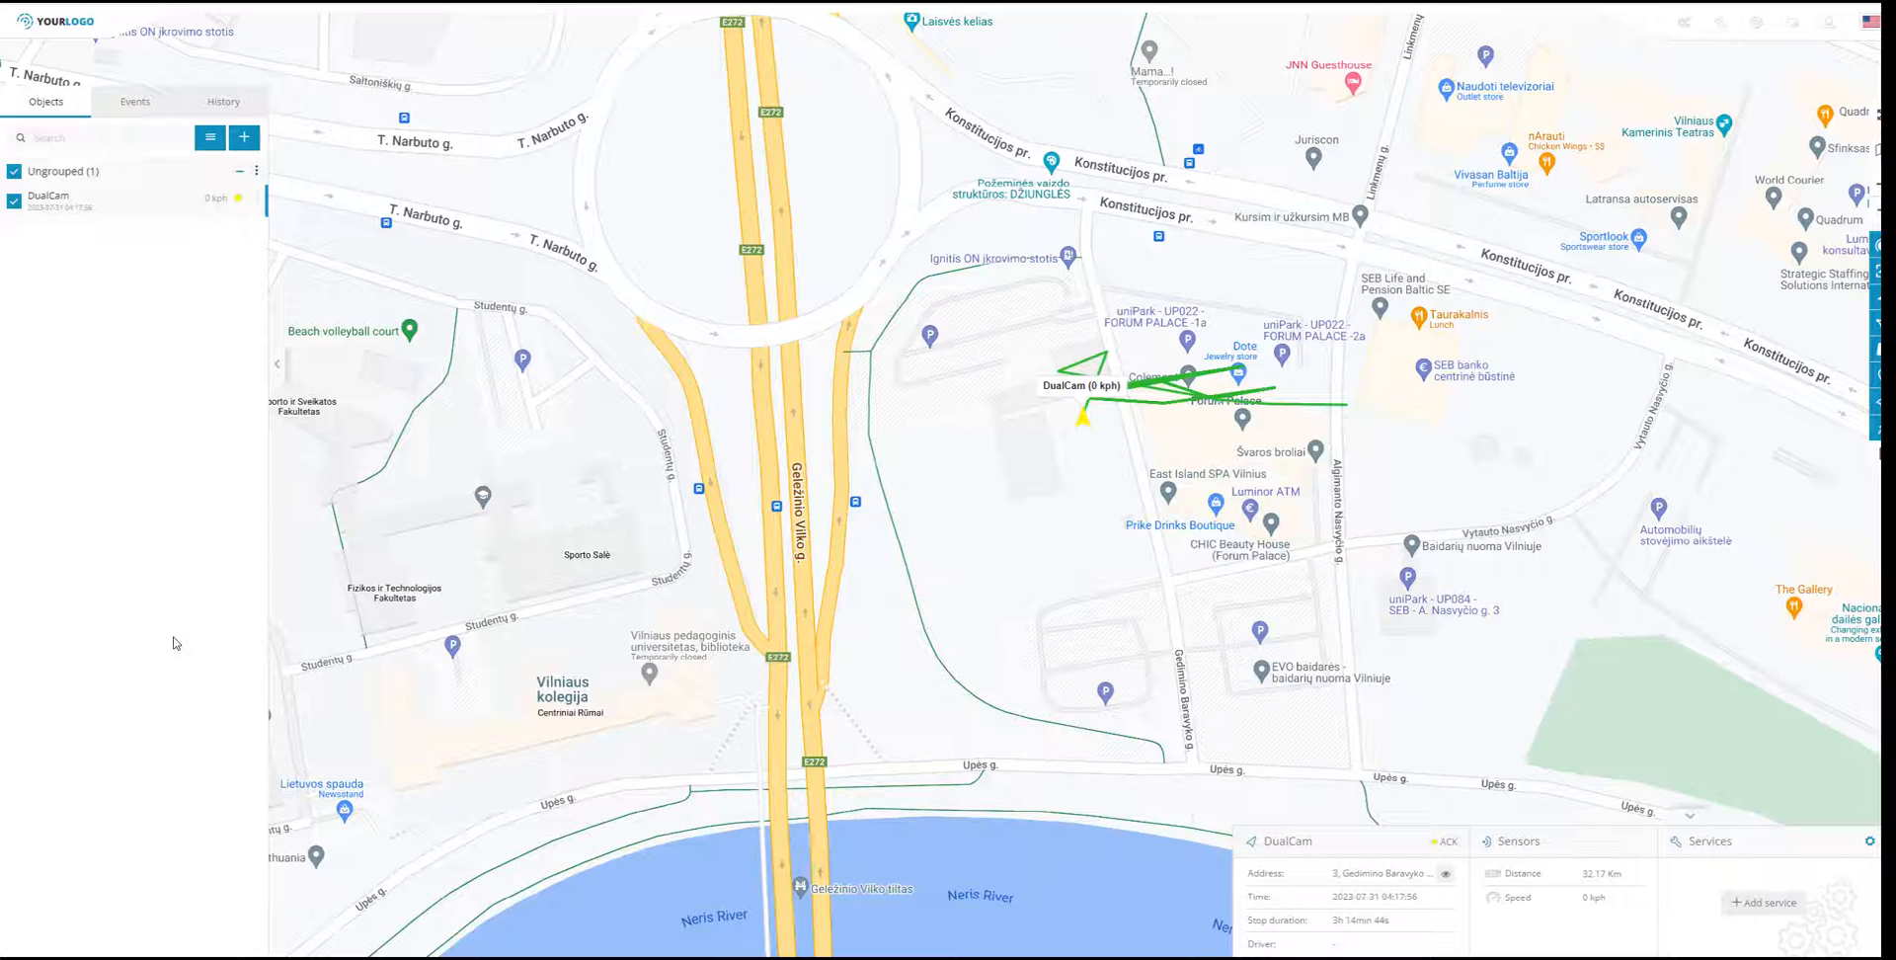
# - Expand the add menu above the Objects list to show Devices and Sensors
pyautogui.click(243, 138)
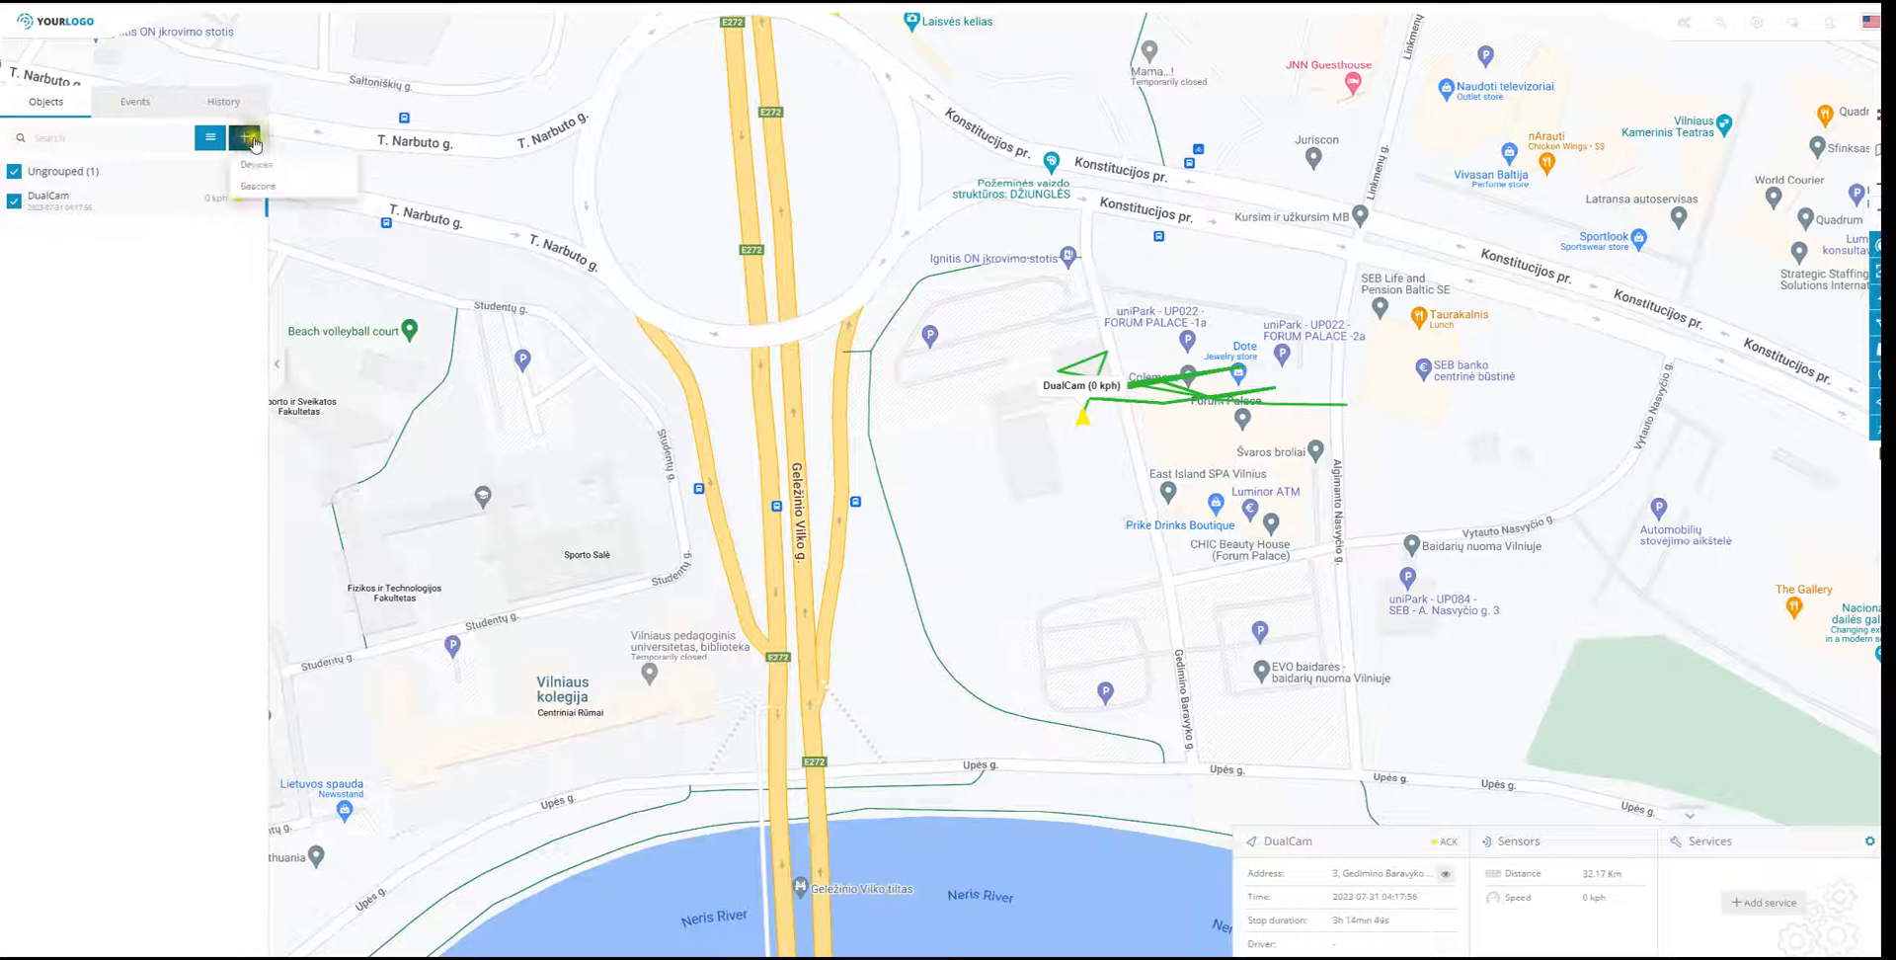
pyautogui.moveTo(258, 164)
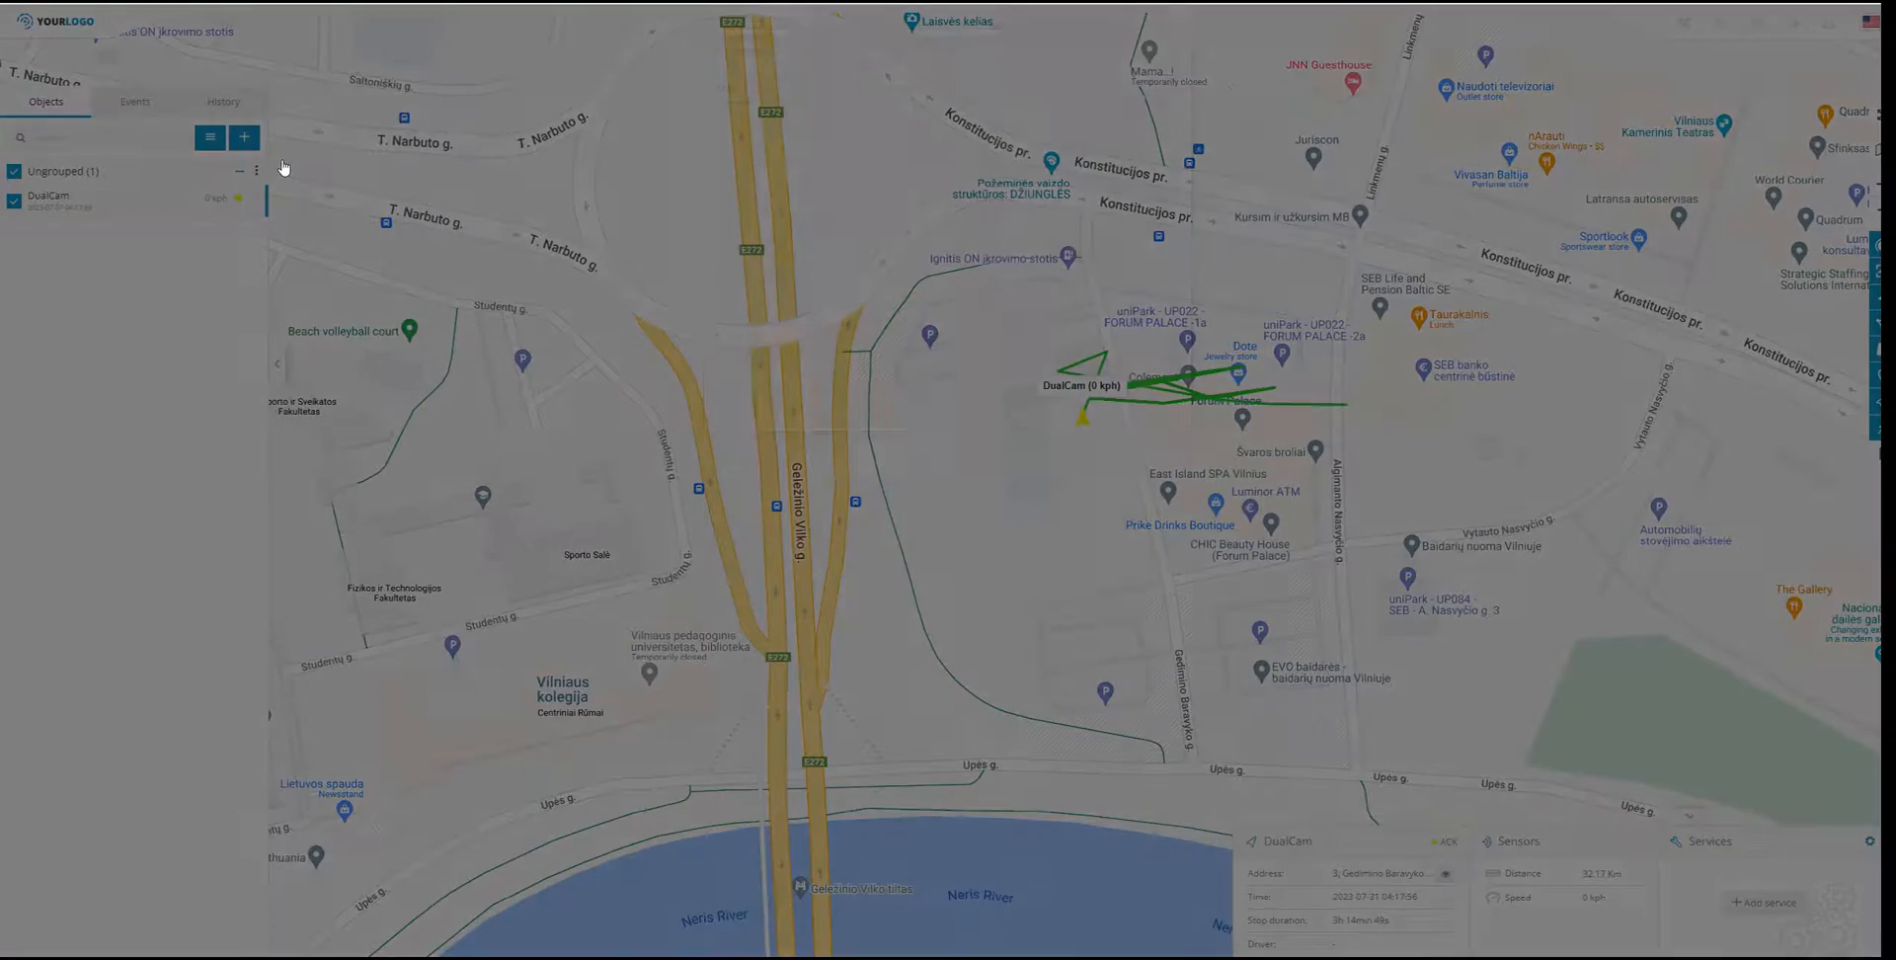
# - Choose Devices, then dismiss the Add new device form back to the map
pyautogui.click(243, 136)
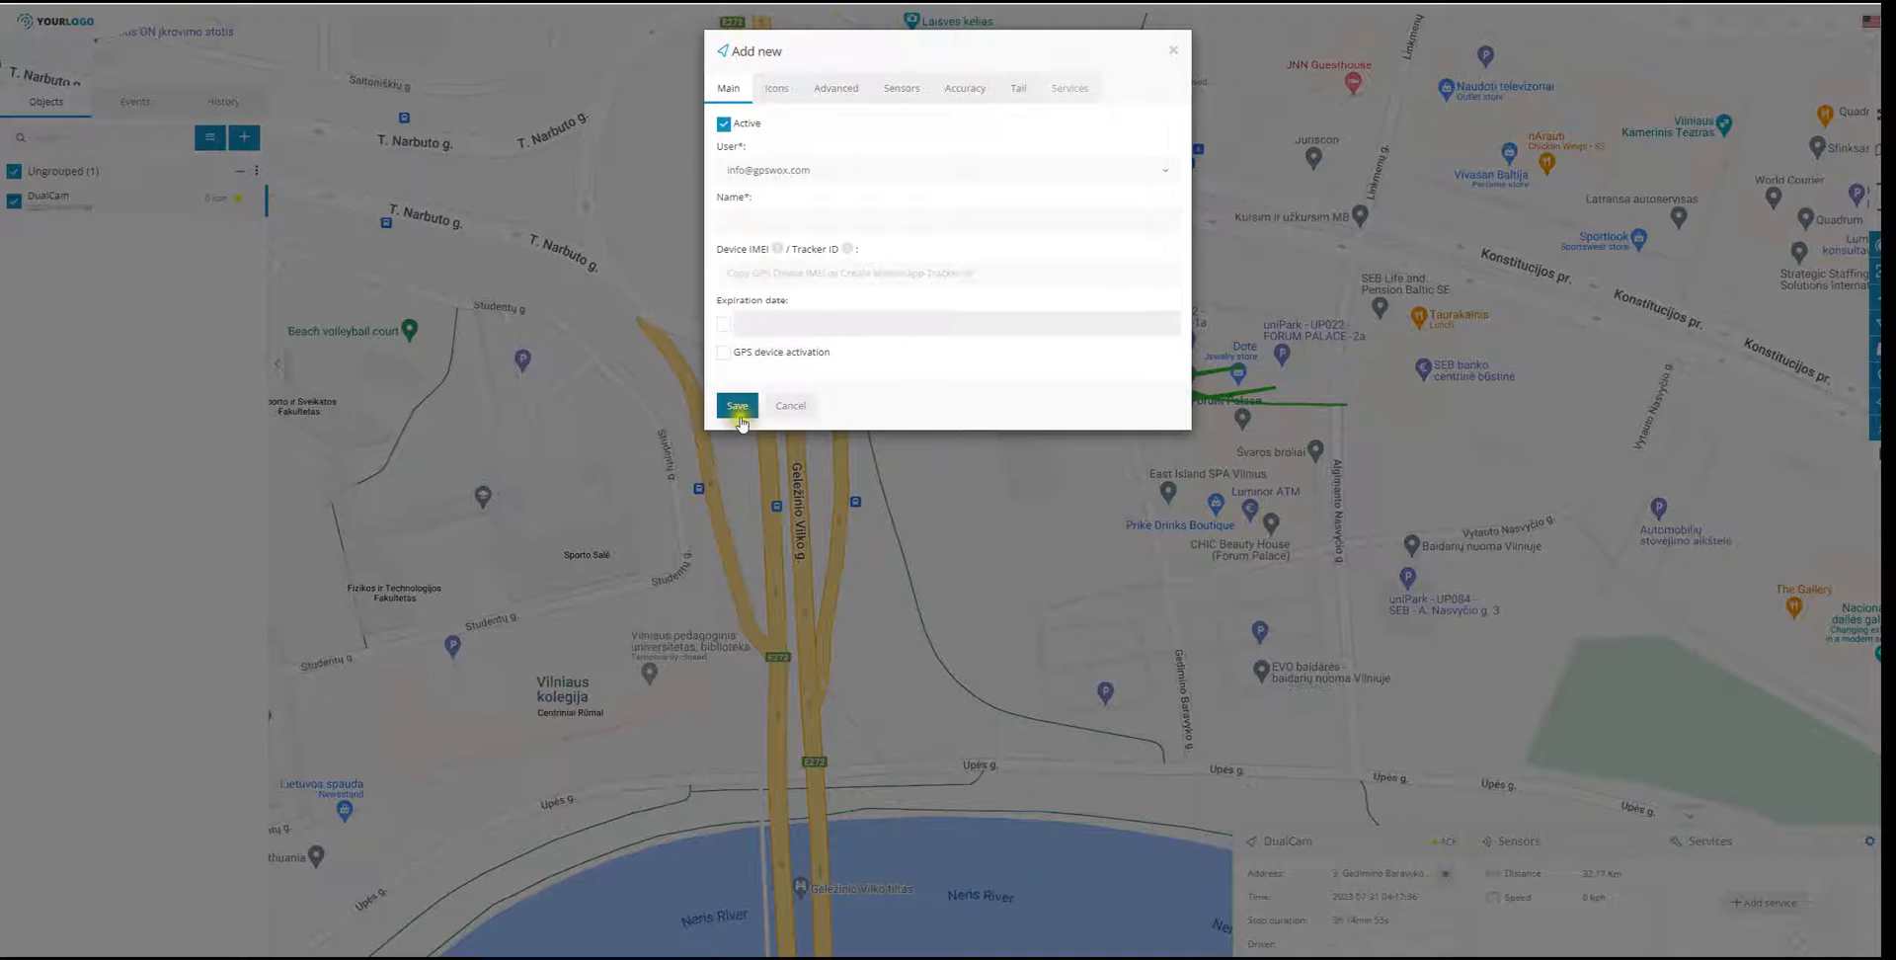
pyautogui.click(737, 405)
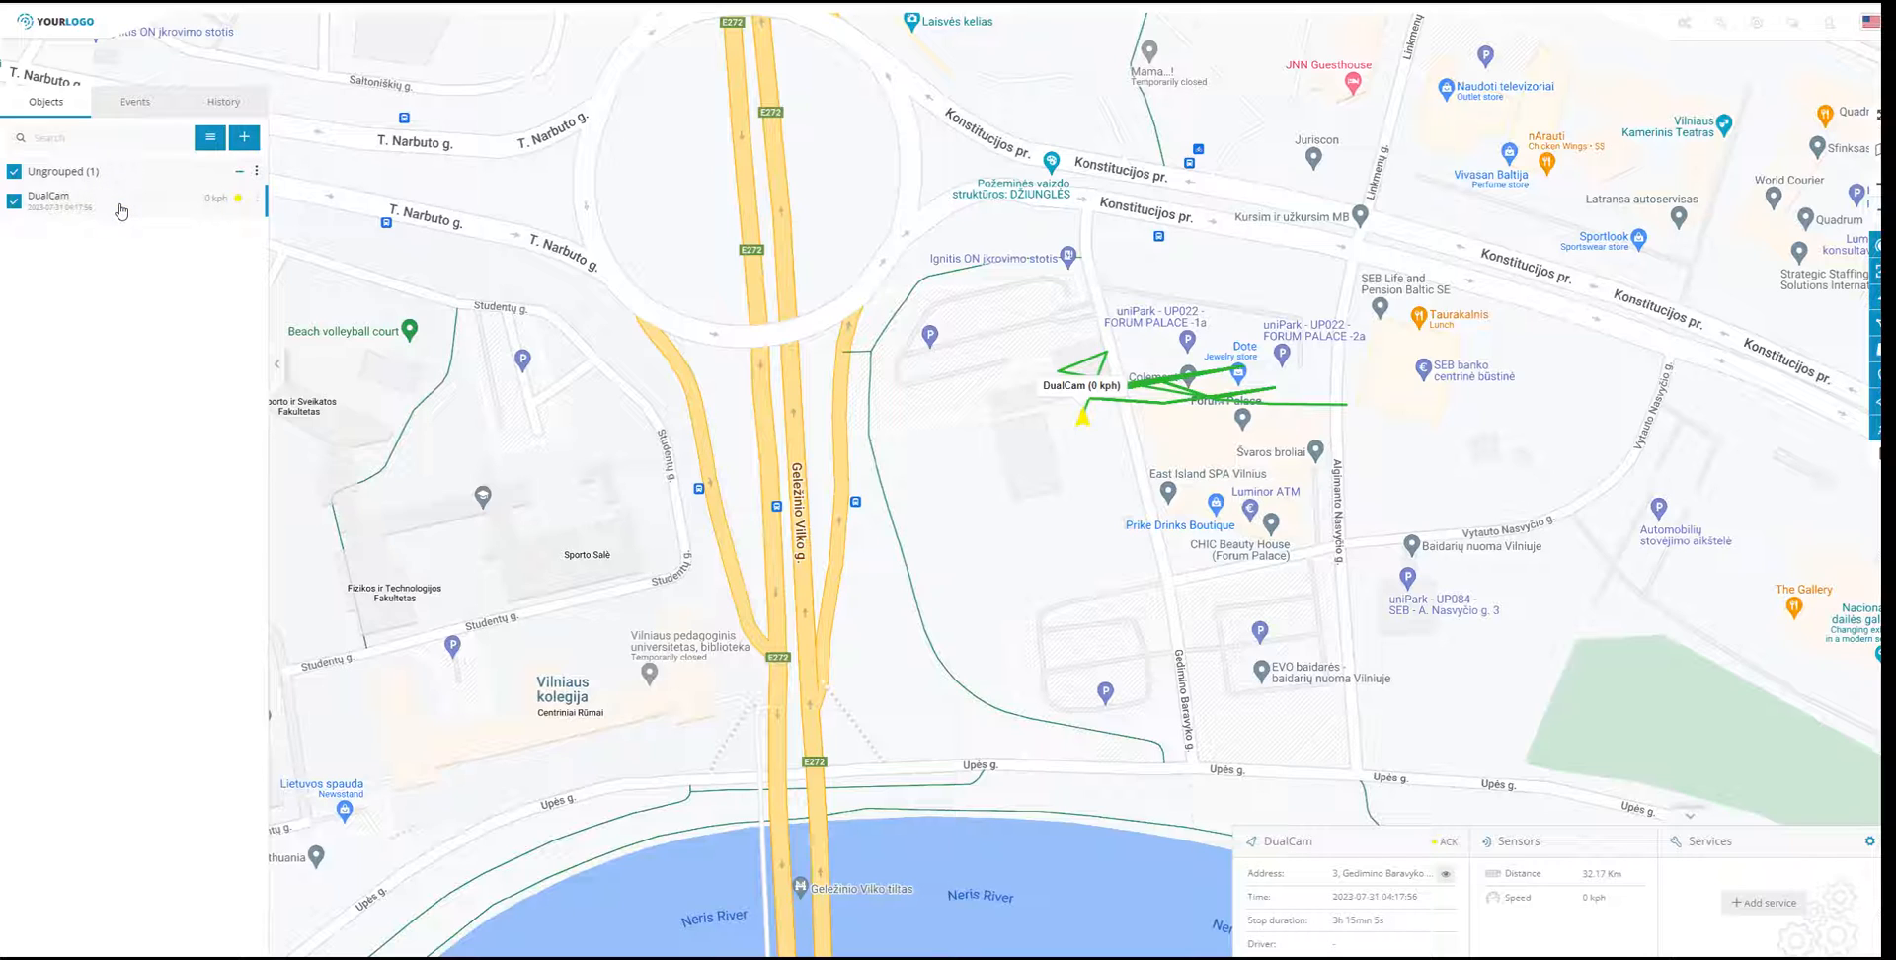
pyautogui.moveTo(149, 219)
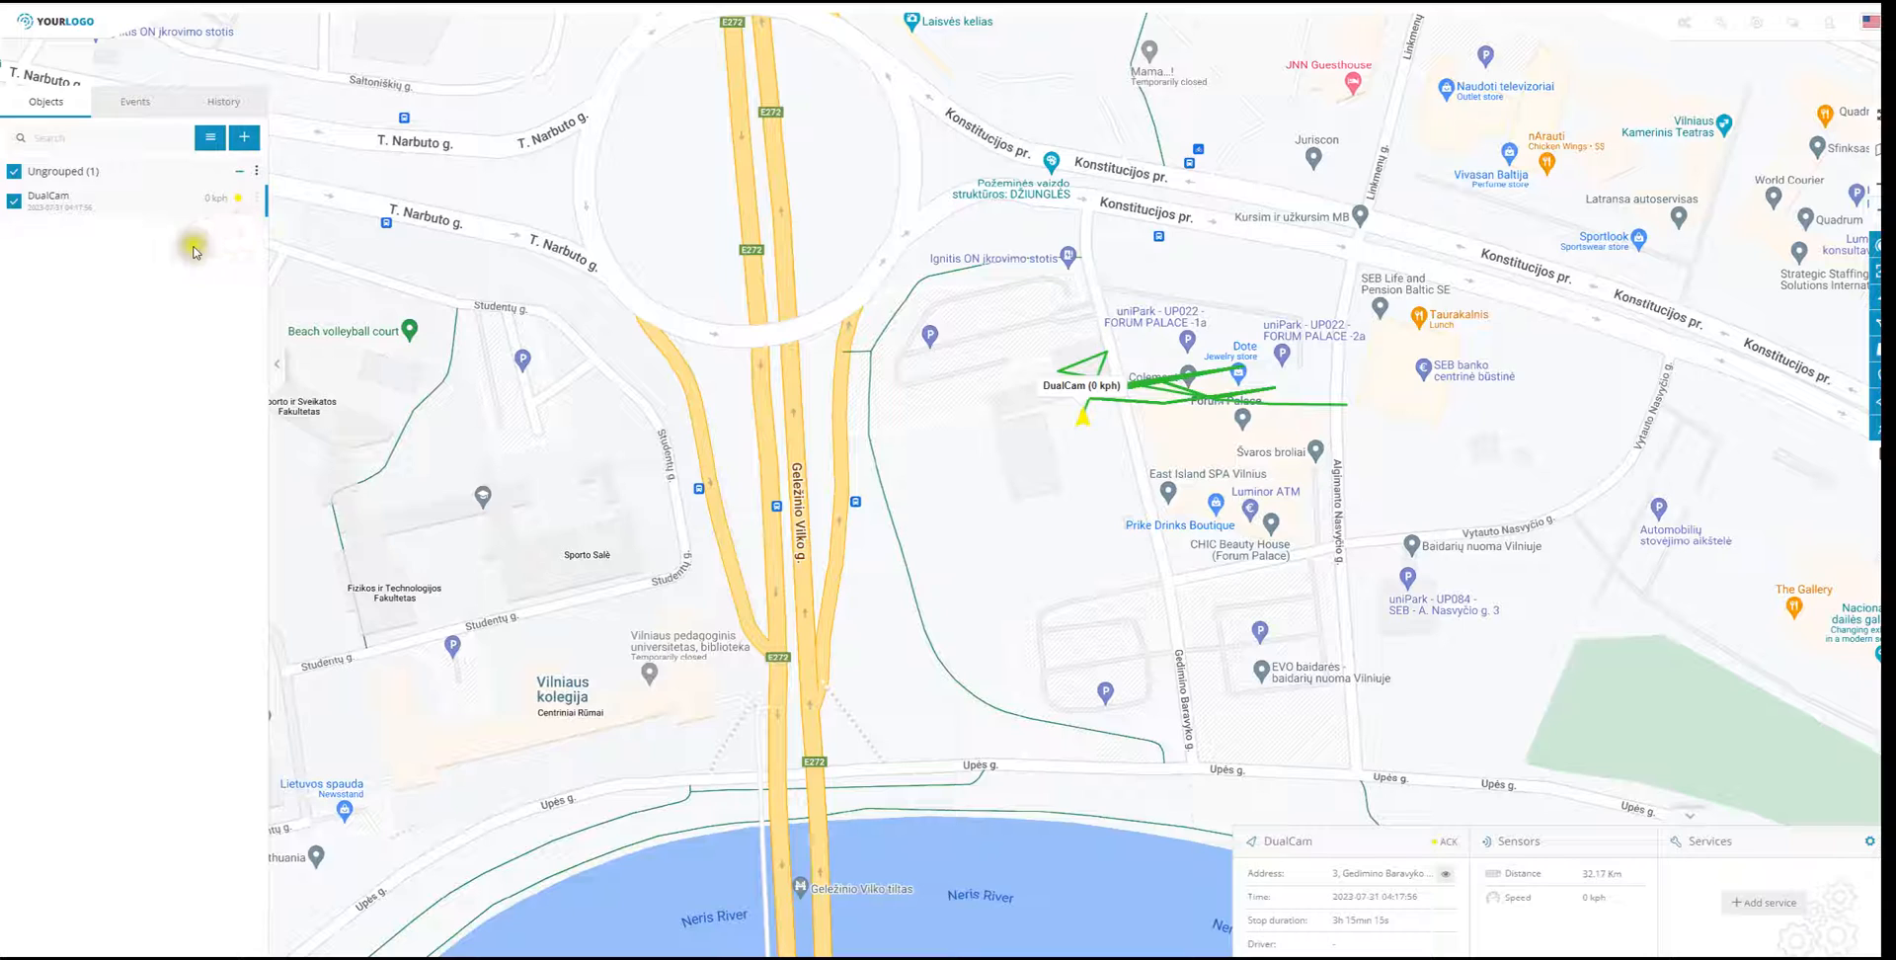
pyautogui.moveTo(195, 212)
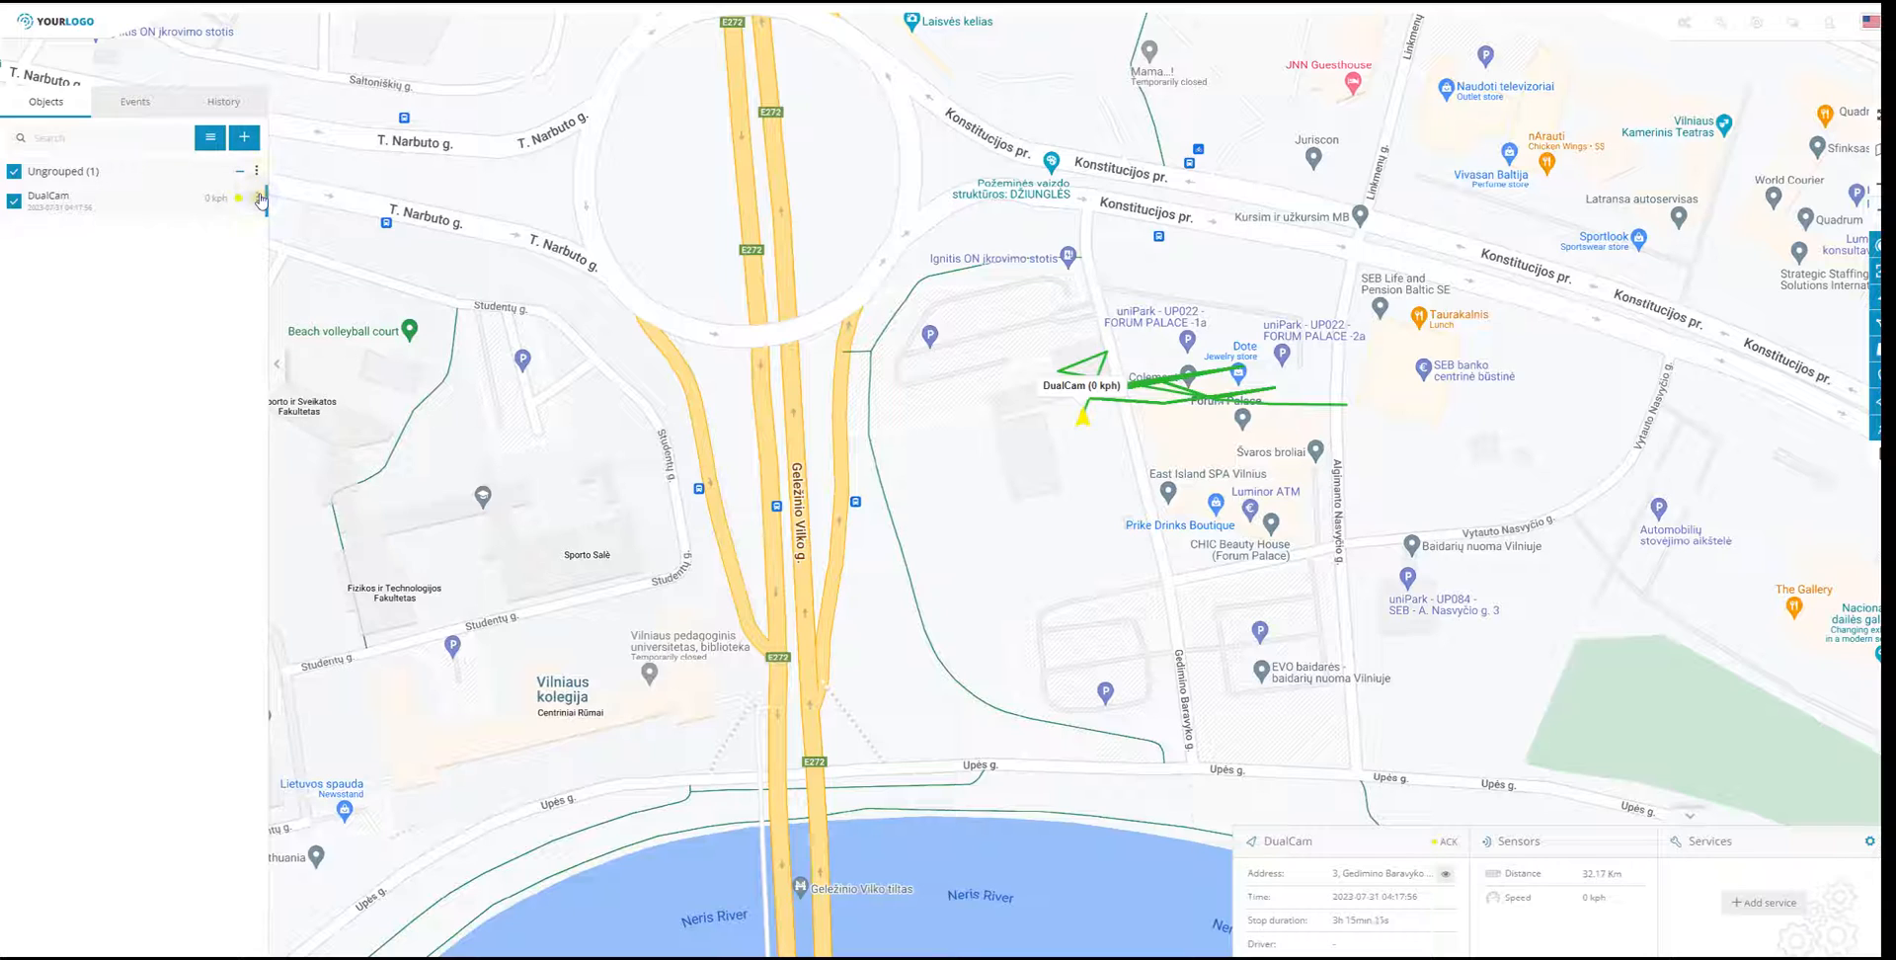
# - Send DualCam a Request video command with Index set to Front
pyautogui.click(255, 198)
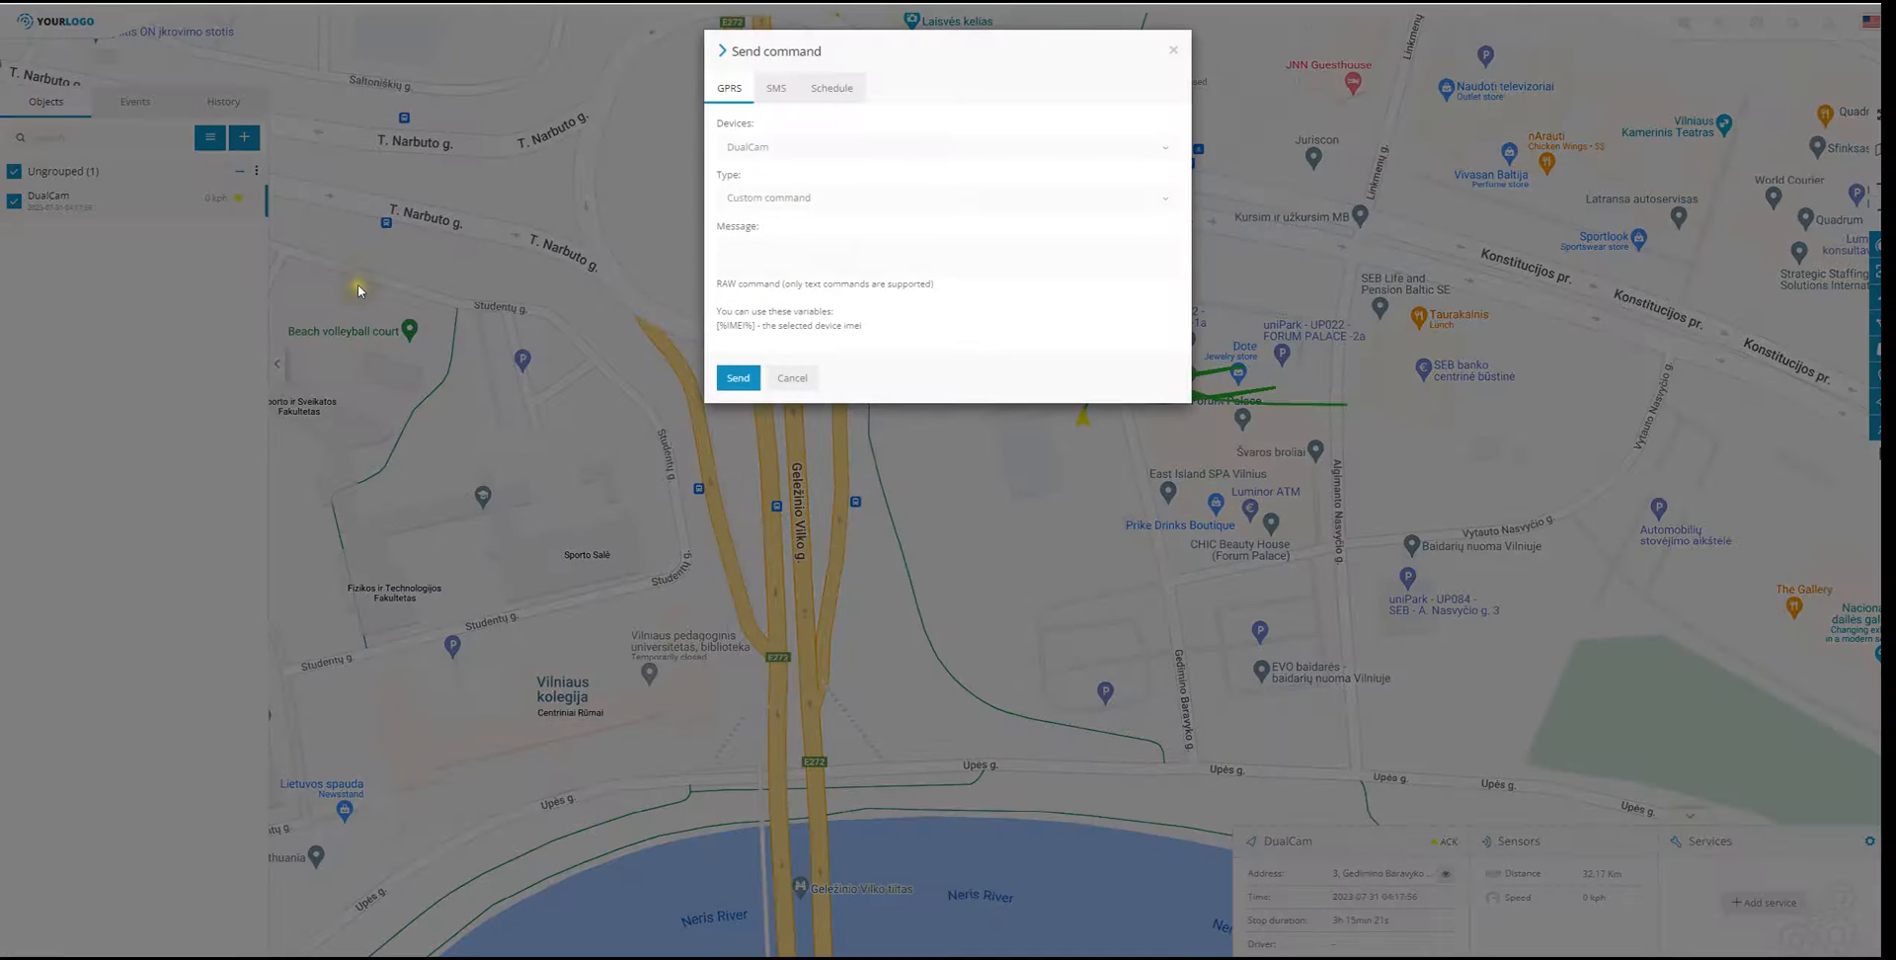
pyautogui.click(943, 198)
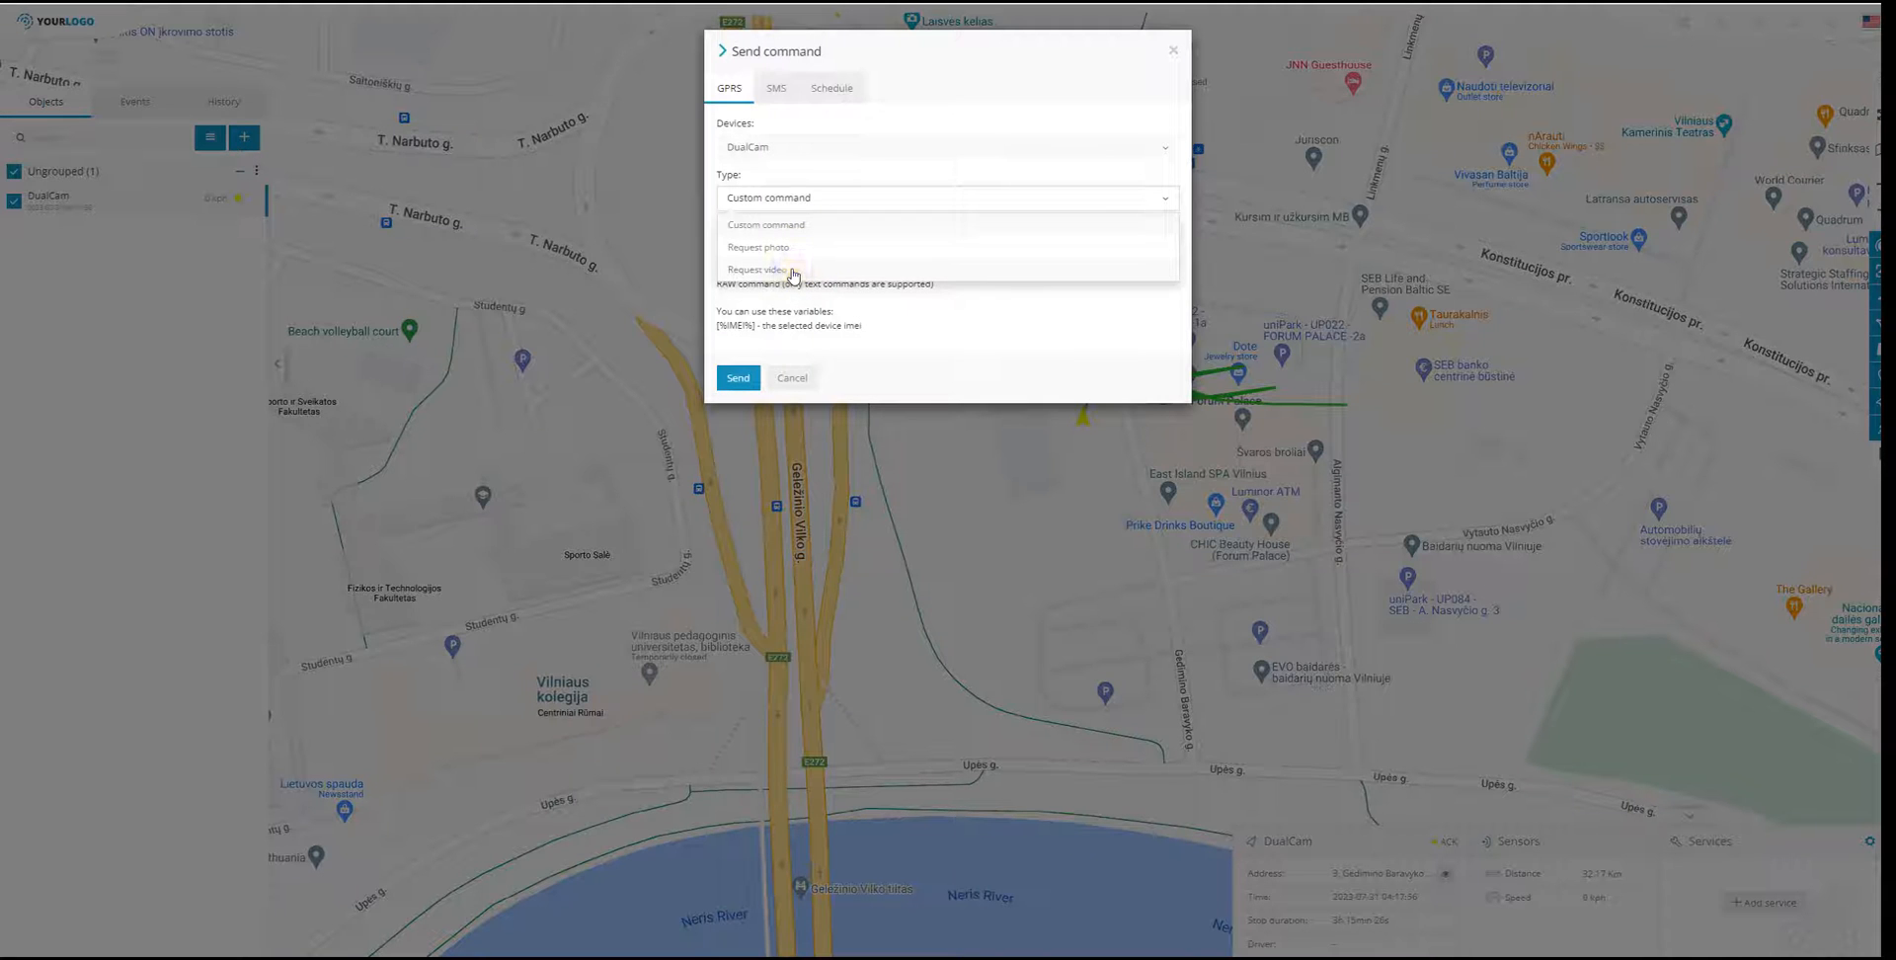
pyautogui.click(759, 269)
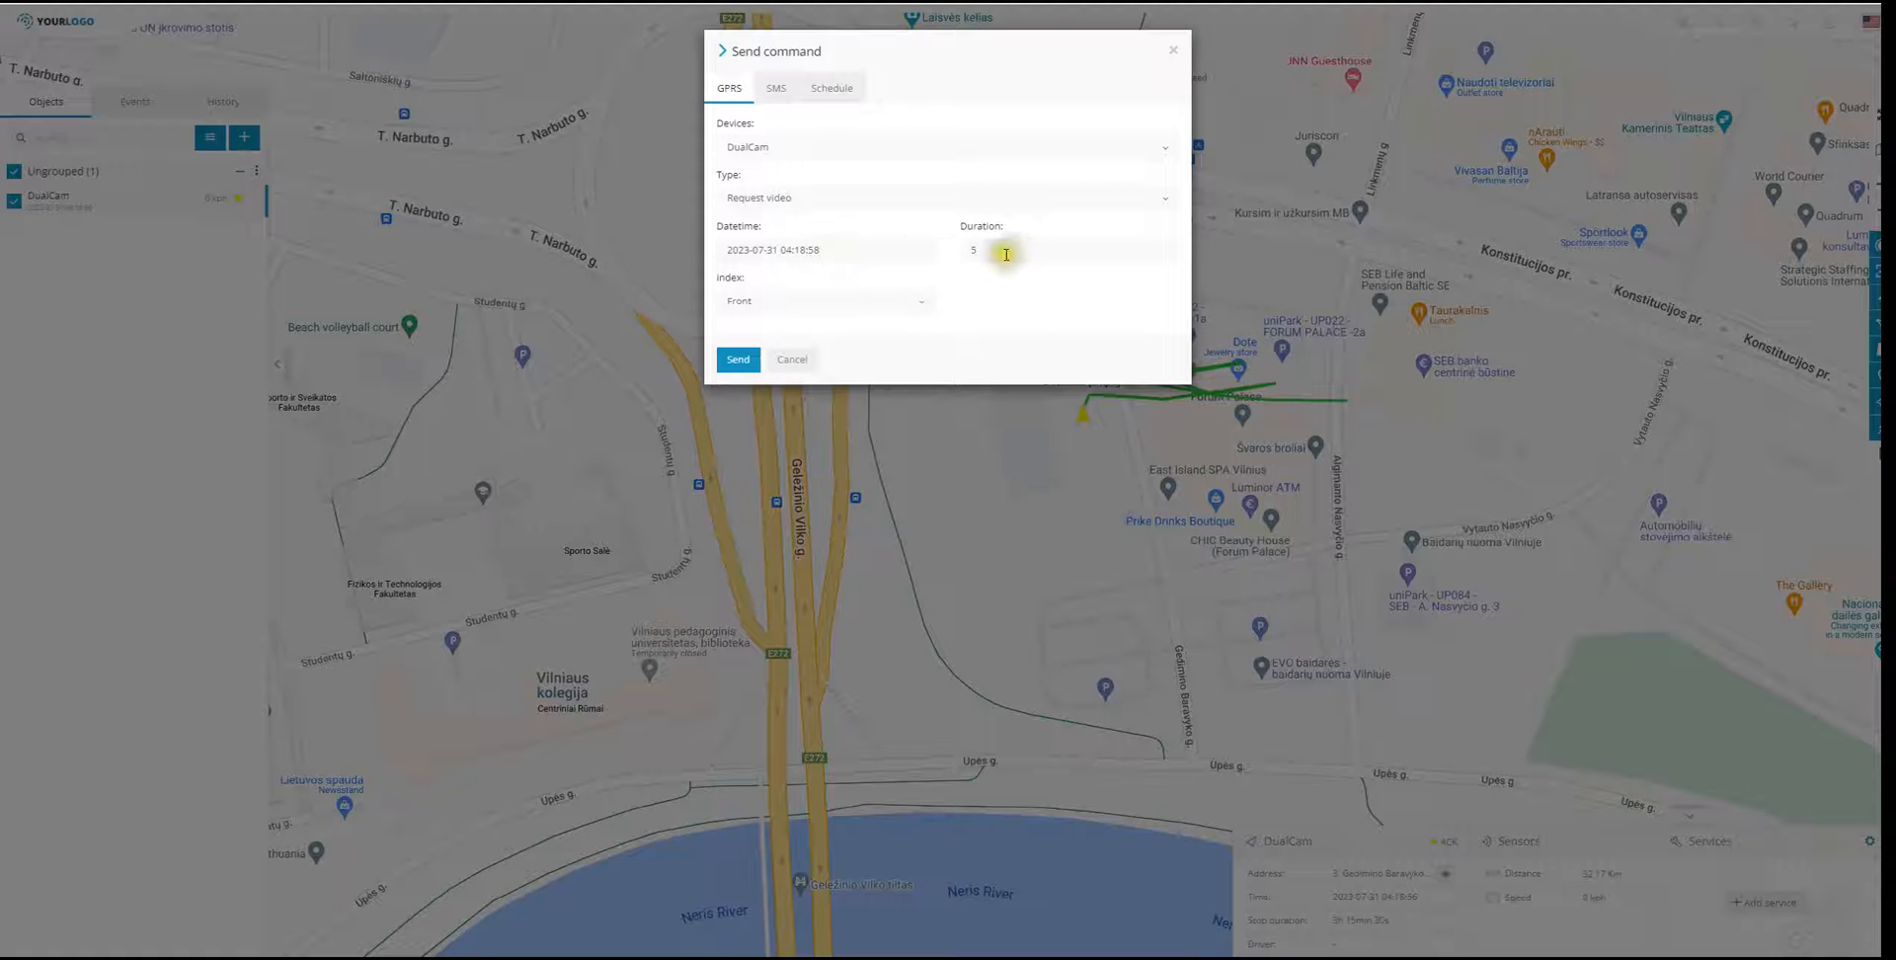
pyautogui.click(822, 301)
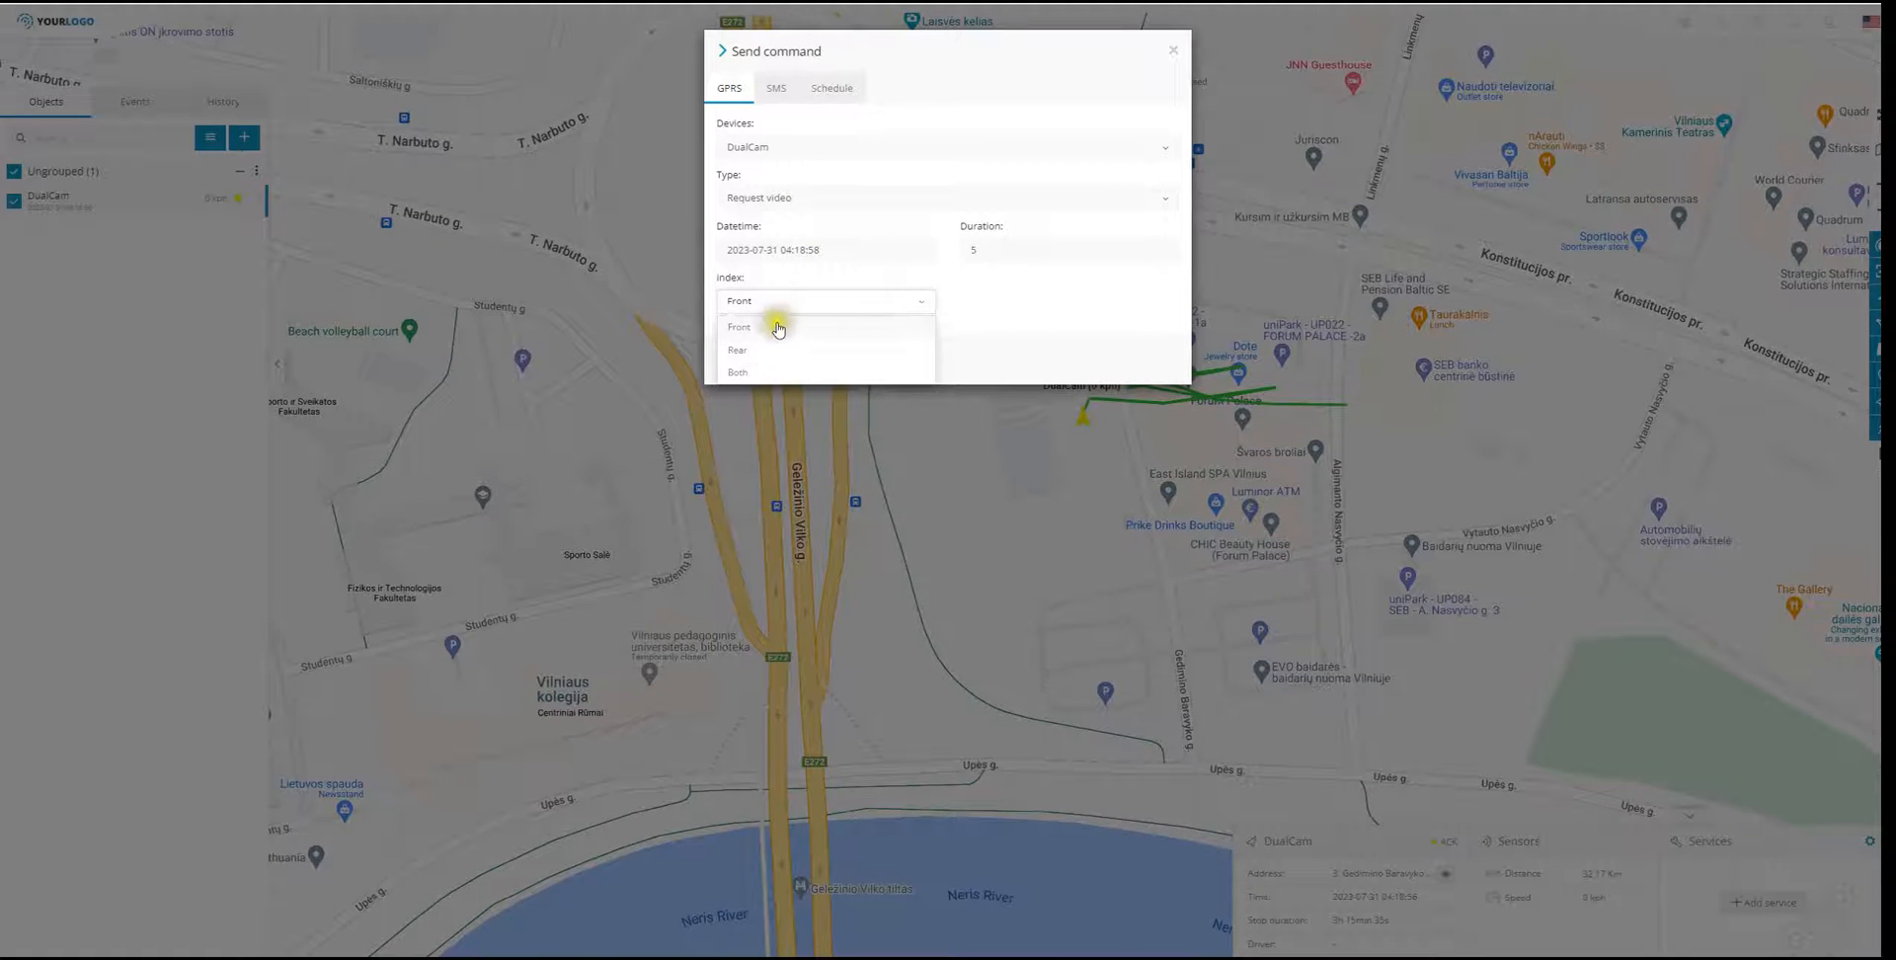
pyautogui.click(739, 327)
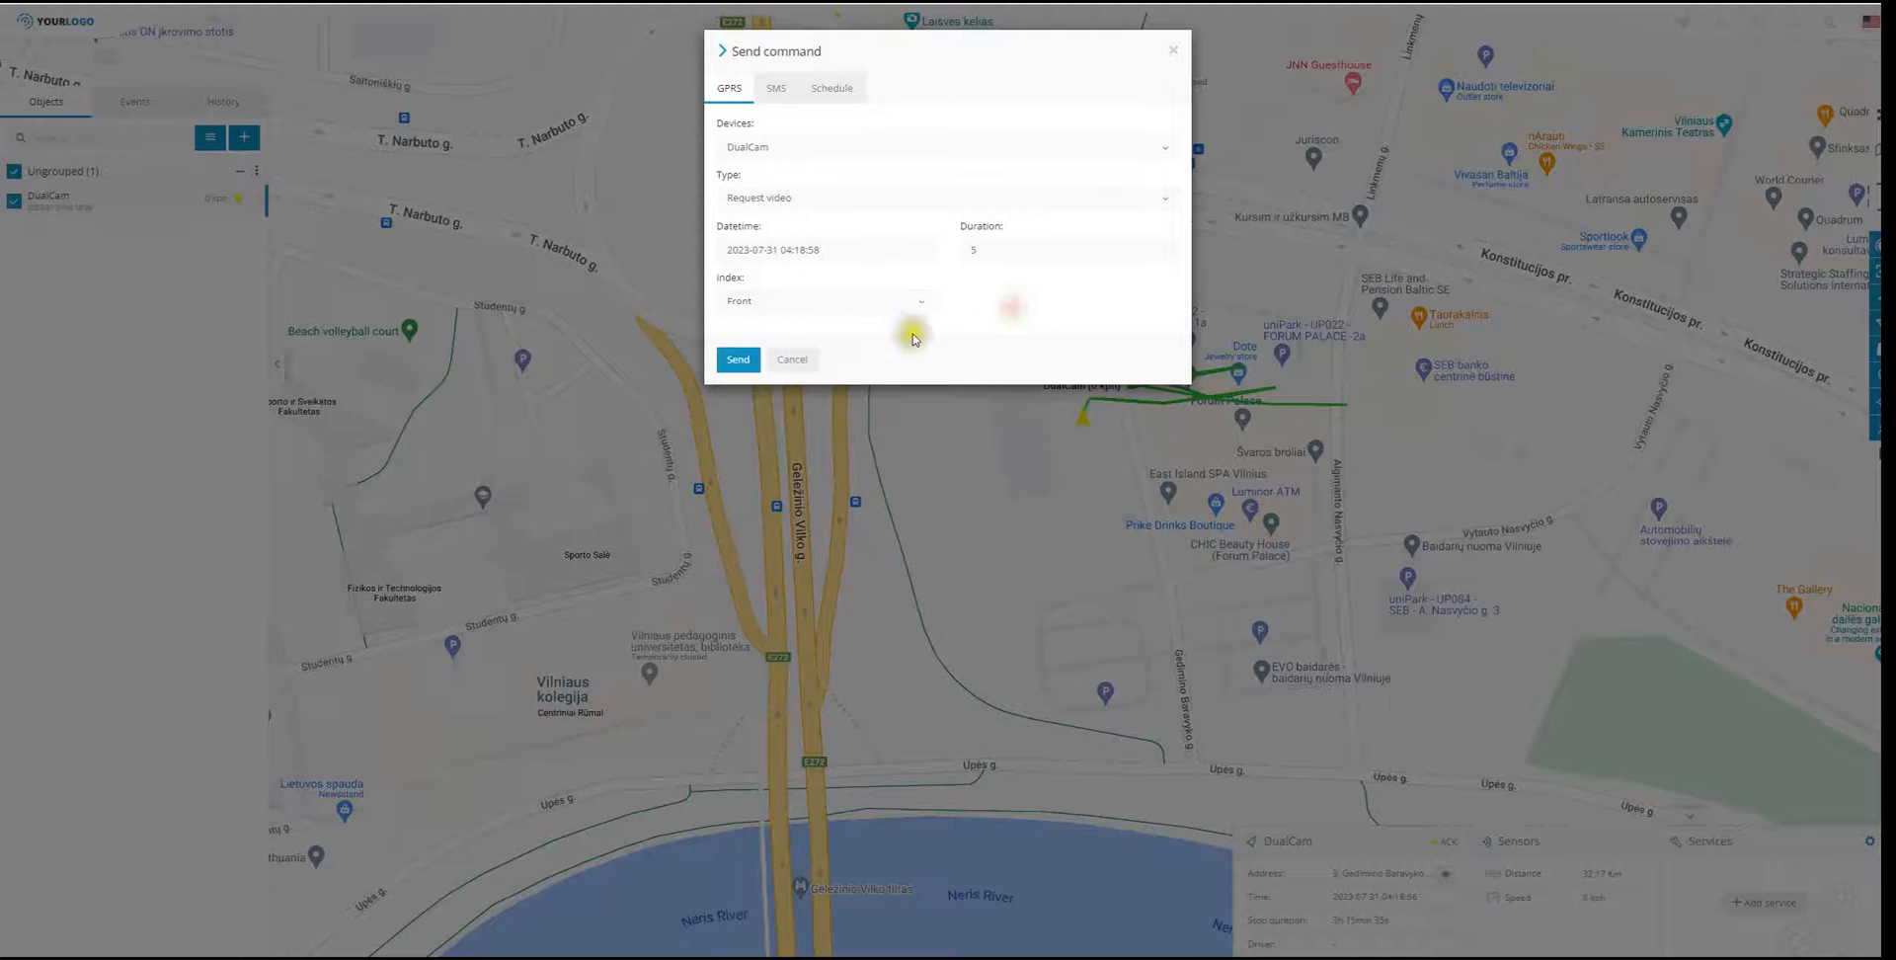
pyautogui.click(791, 360)
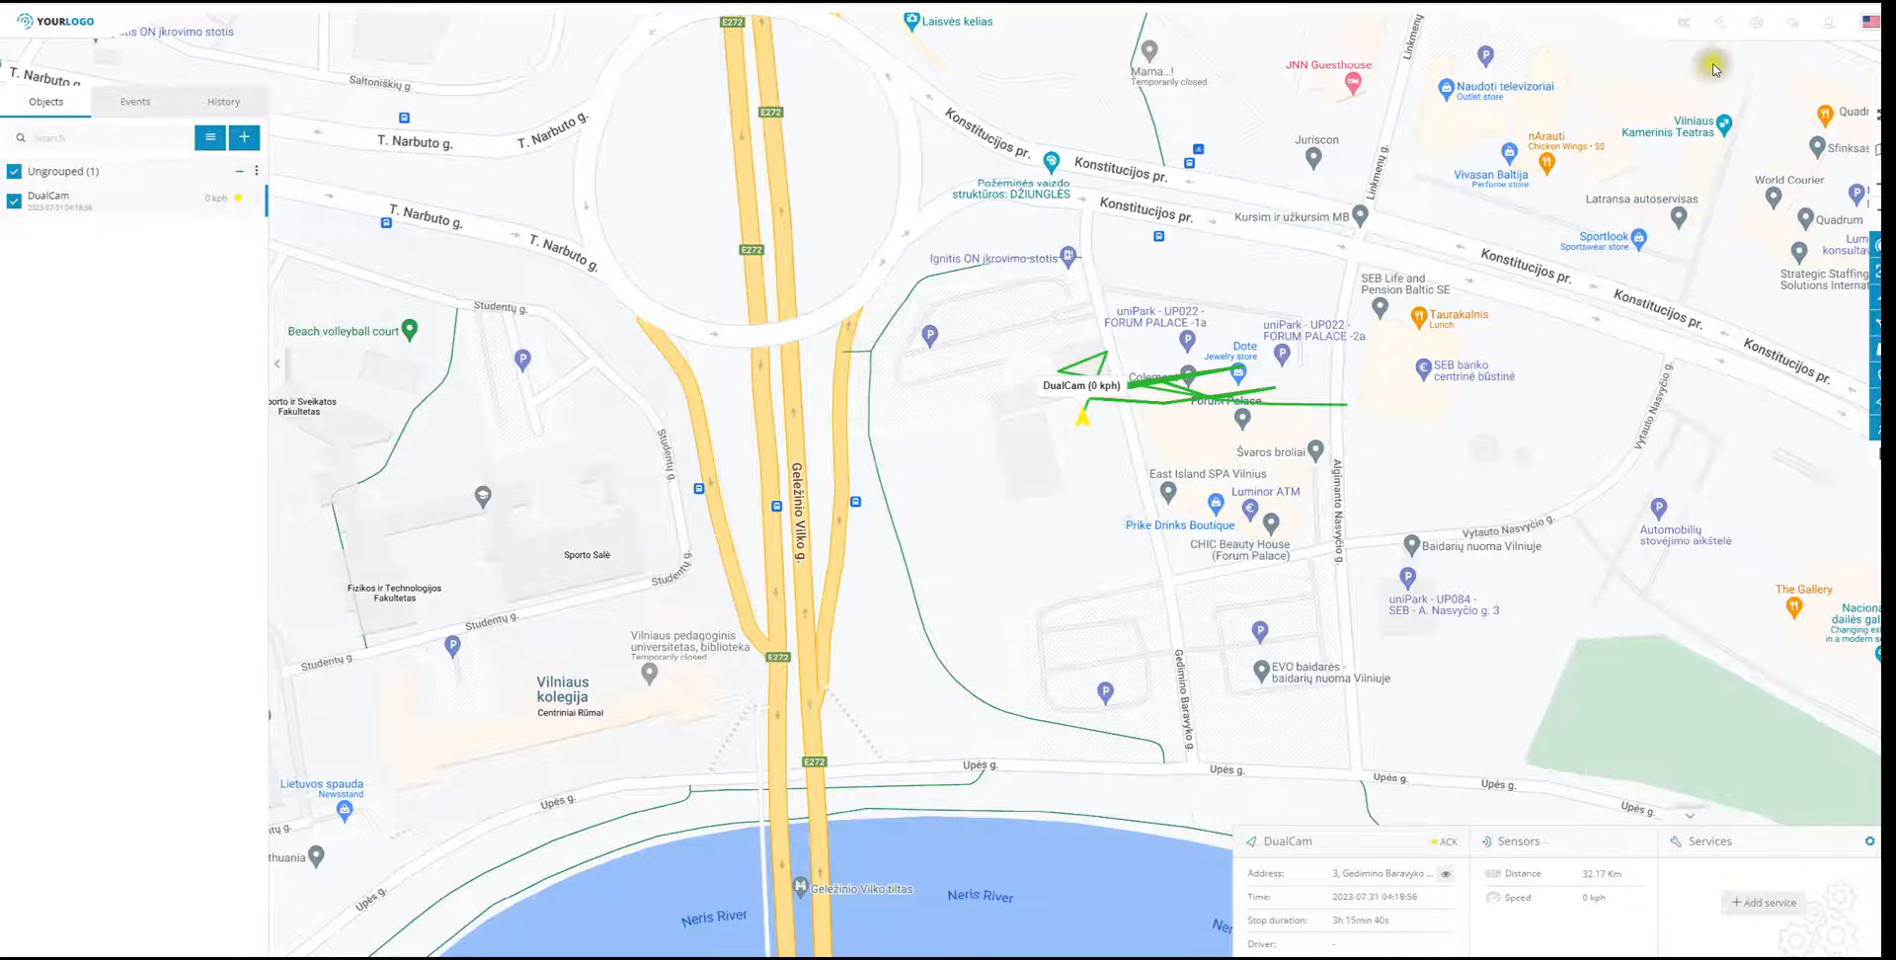
# - Launch the Camera / Media viewer from the Tools menu
pyautogui.click(1719, 22)
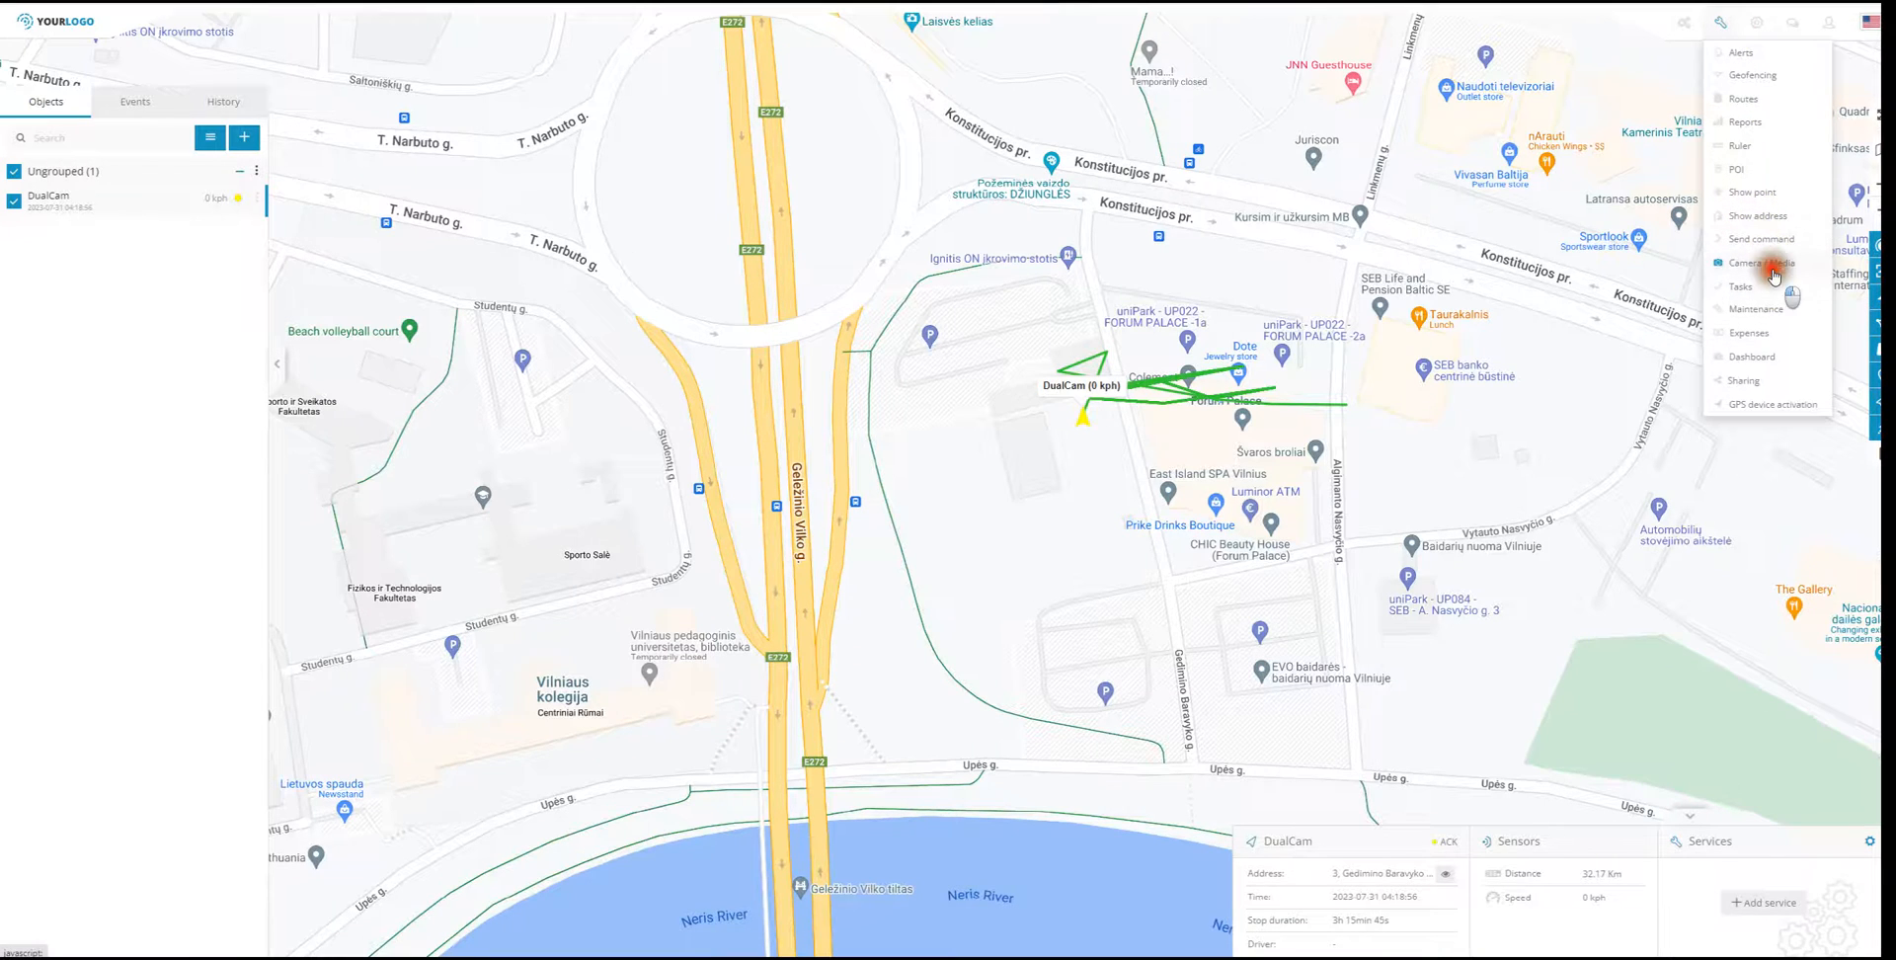
pyautogui.click(1761, 264)
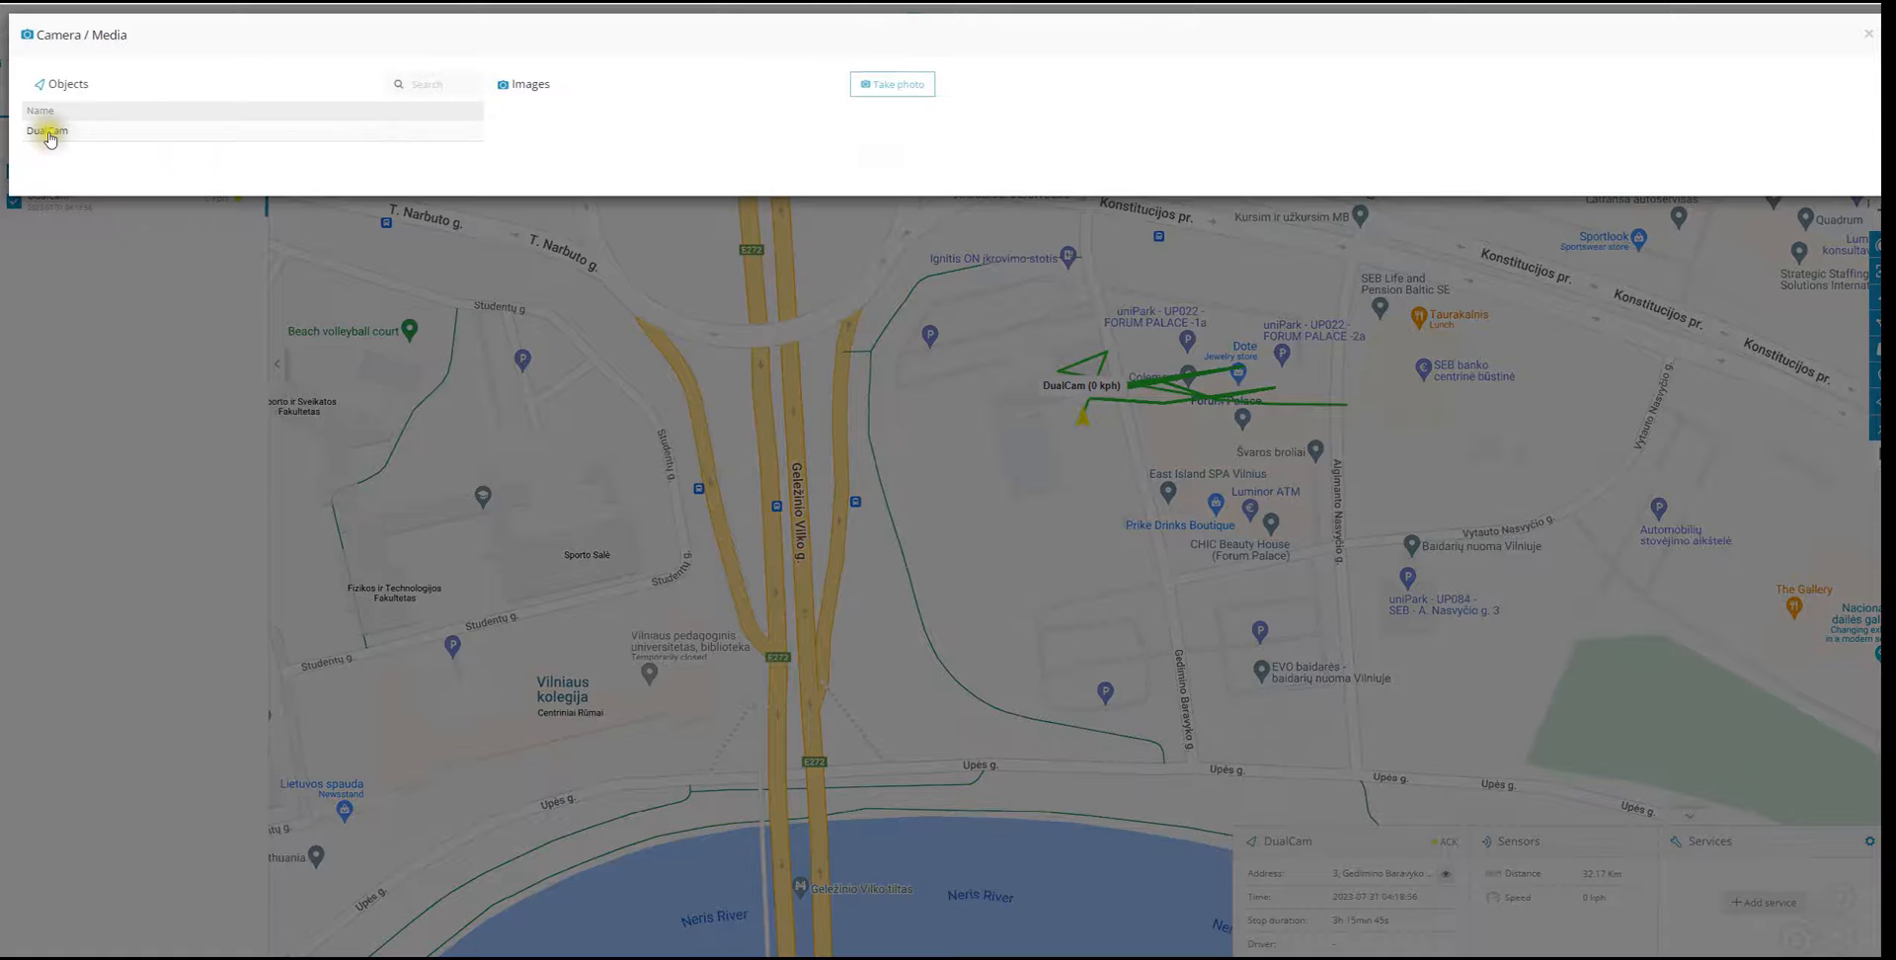
pyautogui.click(48, 130)
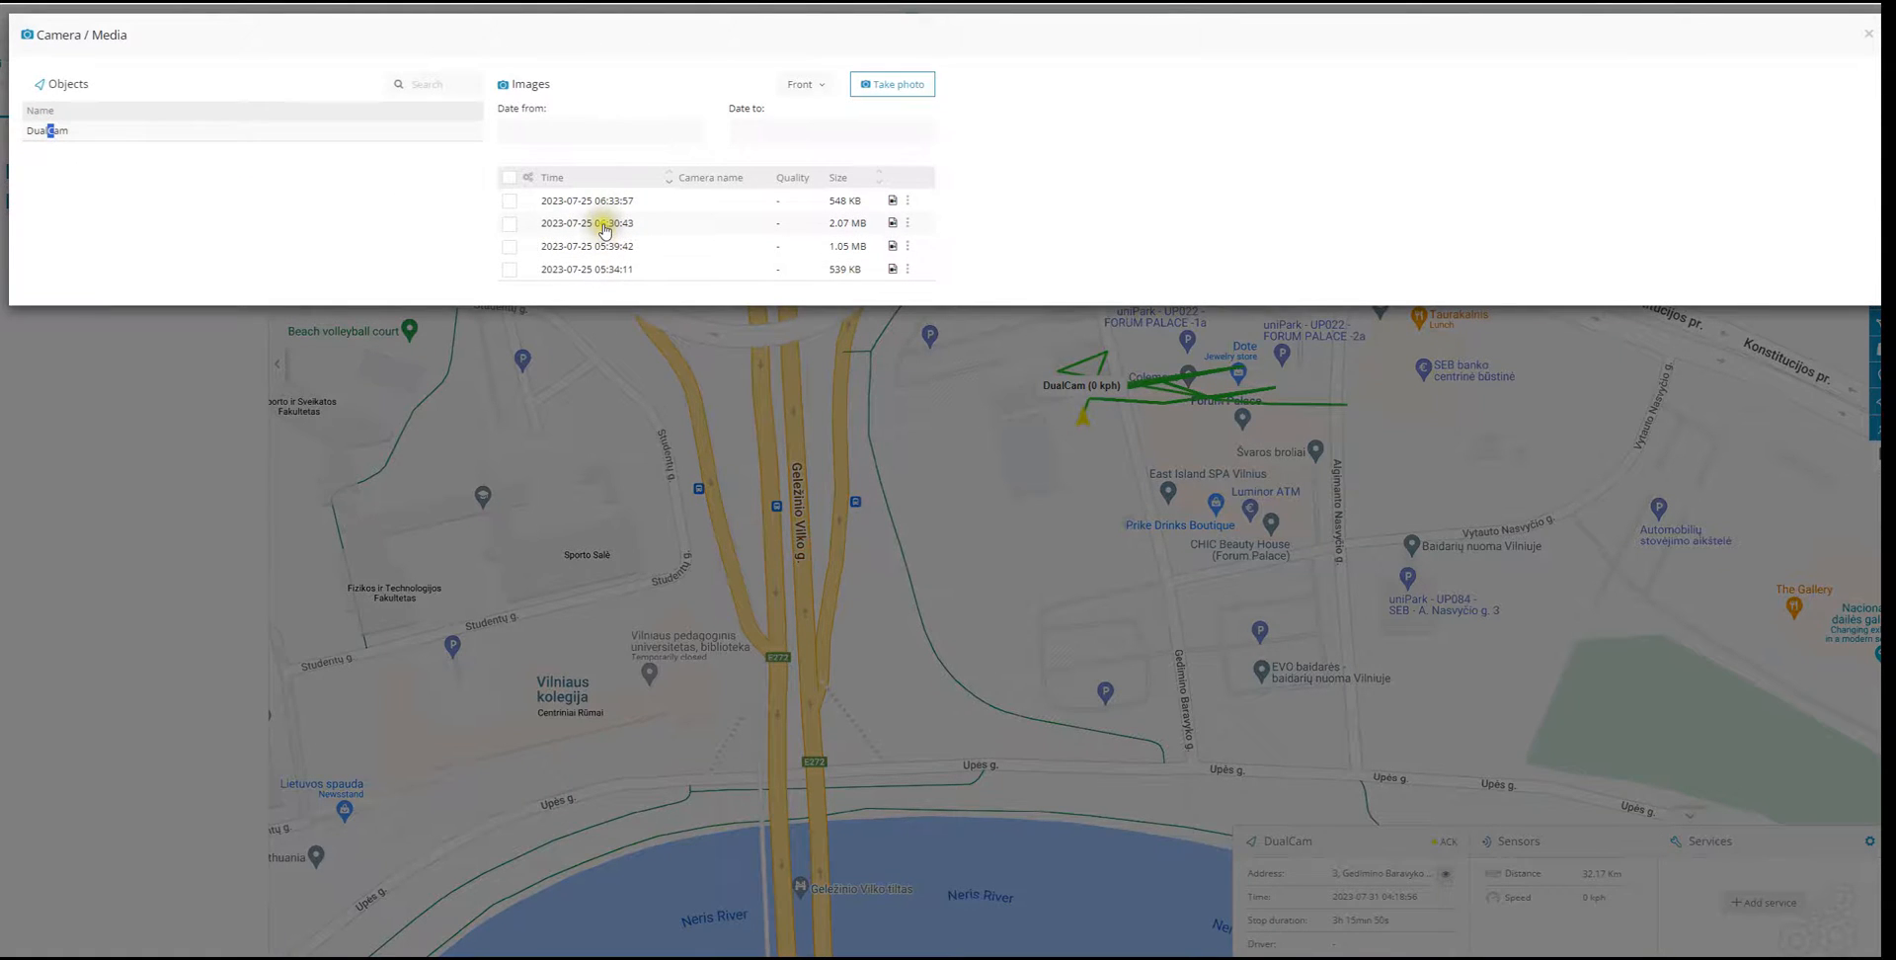
pyautogui.click(586, 222)
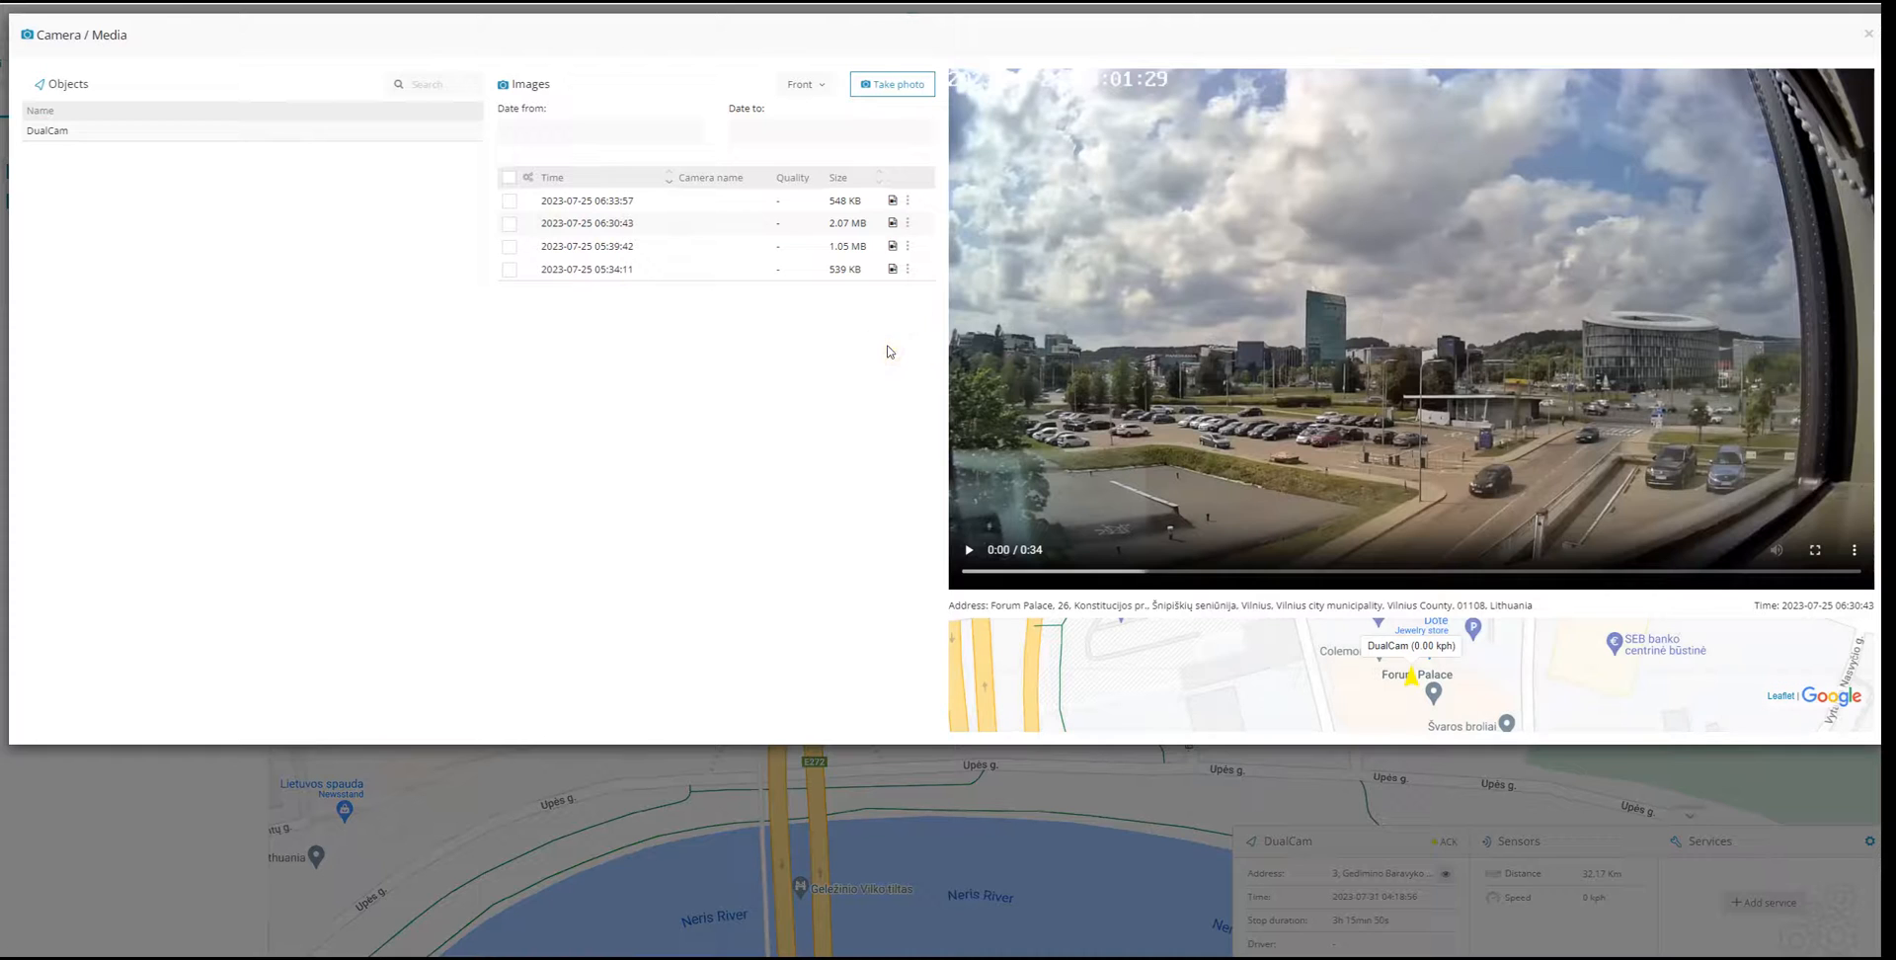